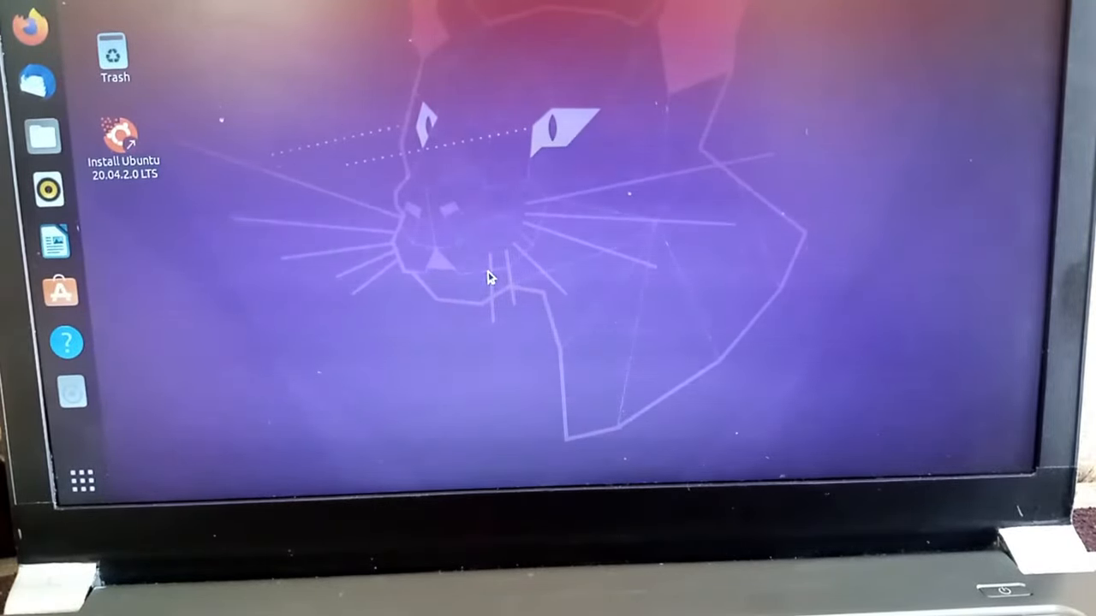
{"action": "mouse_move", "coordinate": [82, 480]}
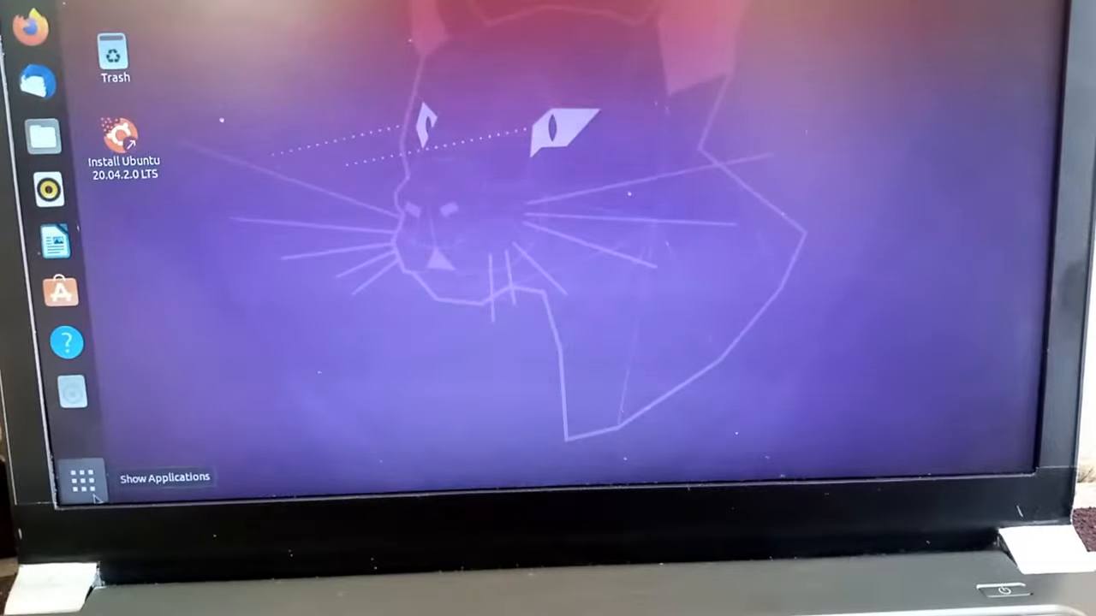
Step: Launch Terminal from the Show Applications grid in the dock
{"action": "left_click", "coordinate": [73, 476]}
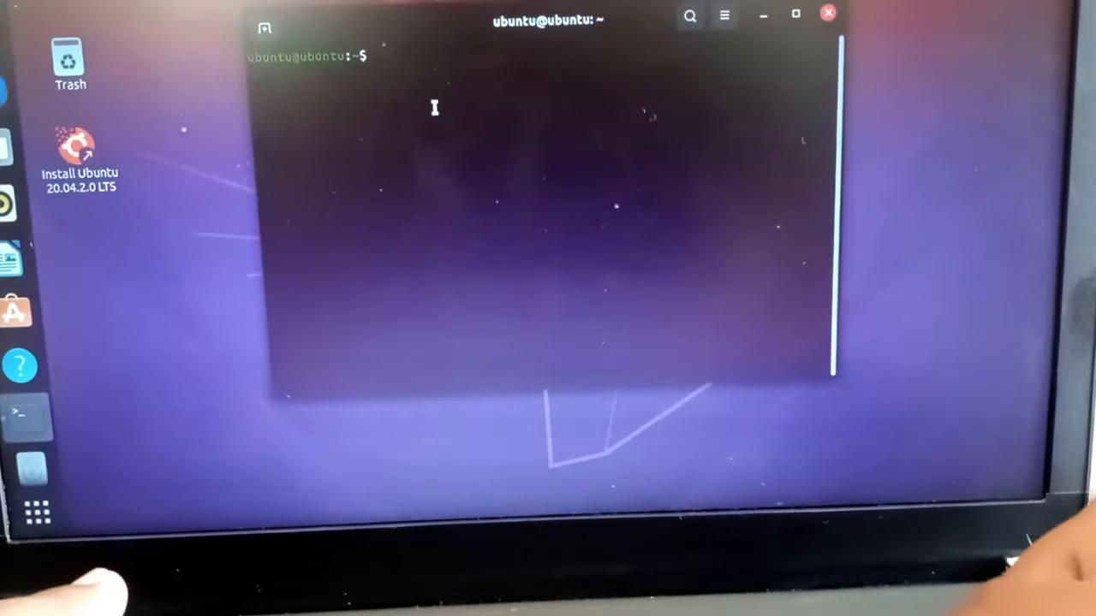
Step: Run dpkg --list to show installed packages with their versions
{"action": "type", "text": "dpk"}
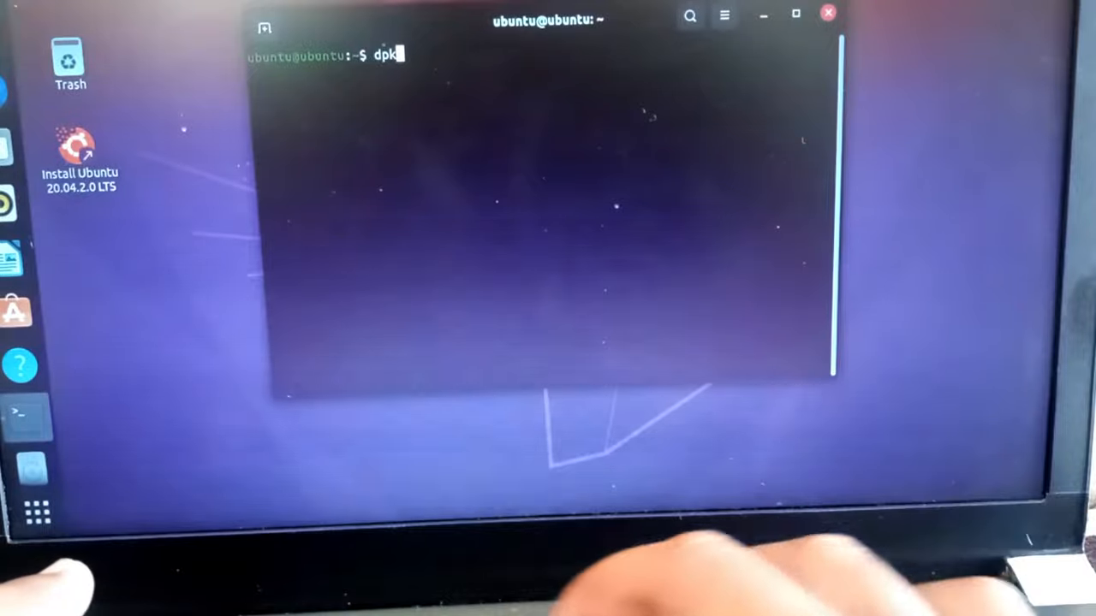
{"action": "type", "text": "g"}
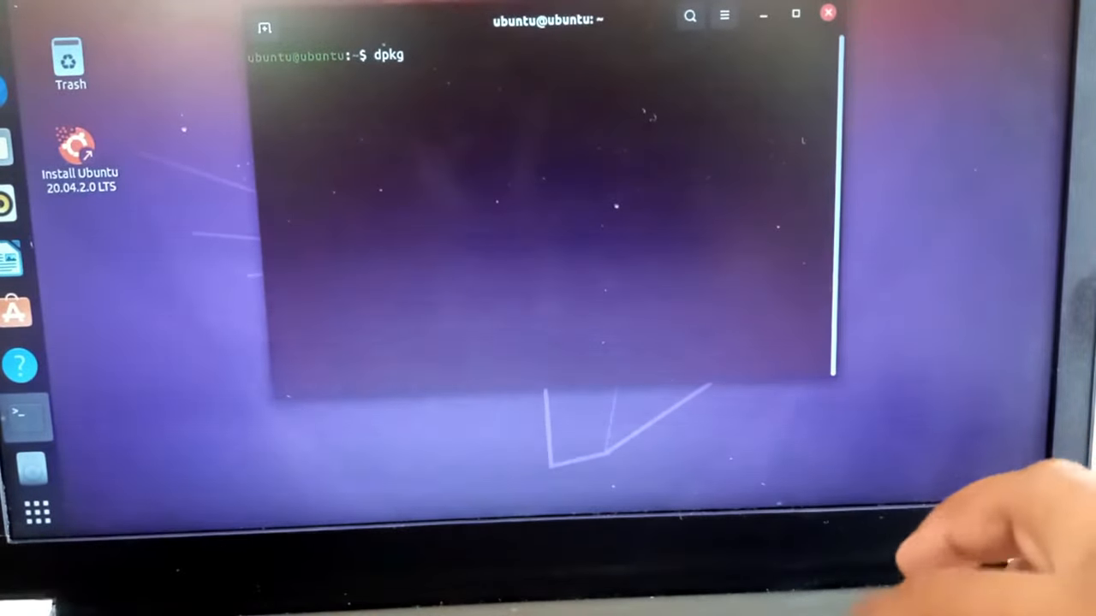
{"action": "type", "text": "--list"}
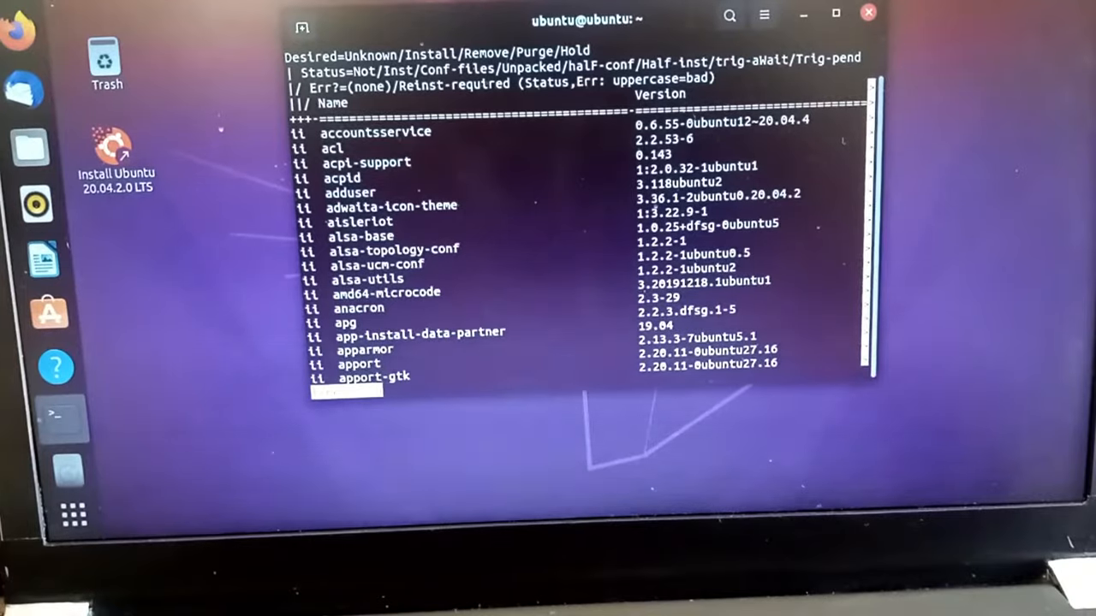
Step: Scroll the dpkg listing down to the firefox-locale entries, then start a new terminal tab
{"action": "scroll", "scroll_direction": "down", "scroll_amount": 3}
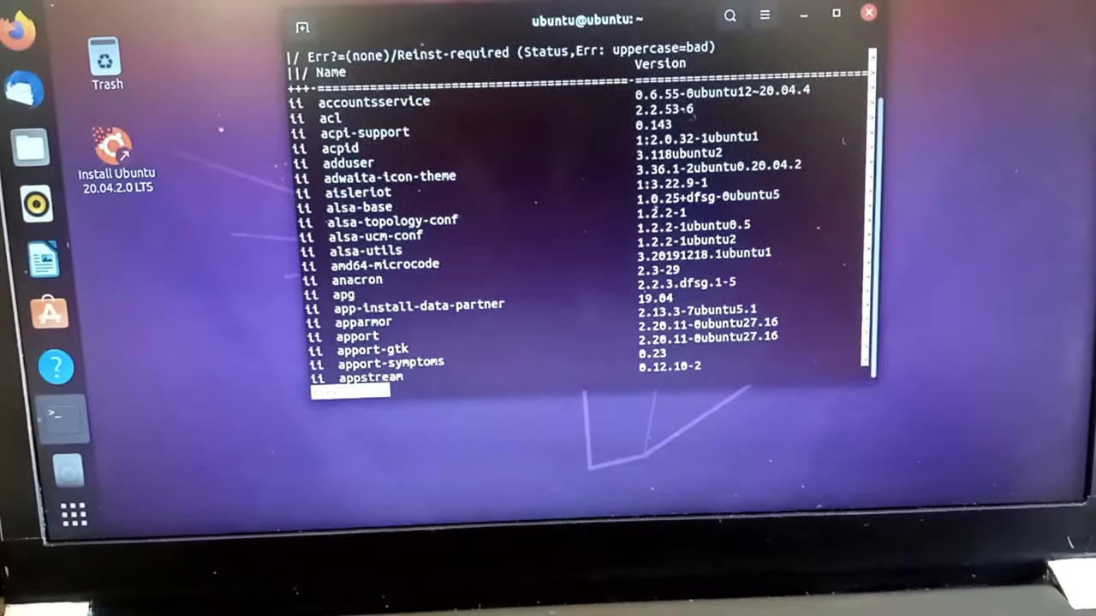
{"action": "scroll", "scroll_direction": "down", "scroll_amount": 3}
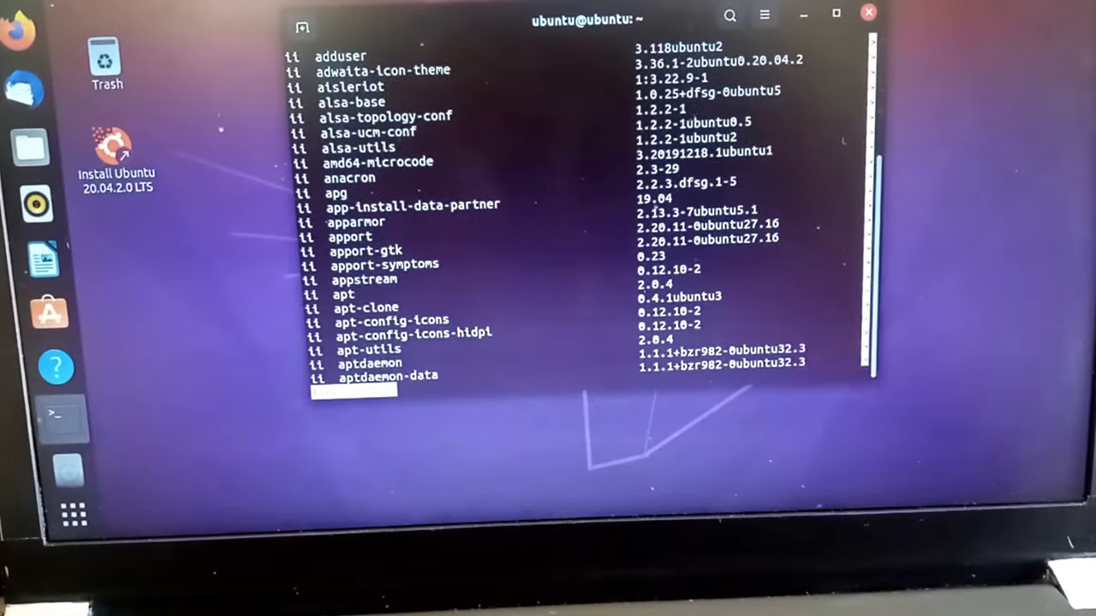
{"action": "scroll", "scroll_direction": "down", "scroll_amount": 3}
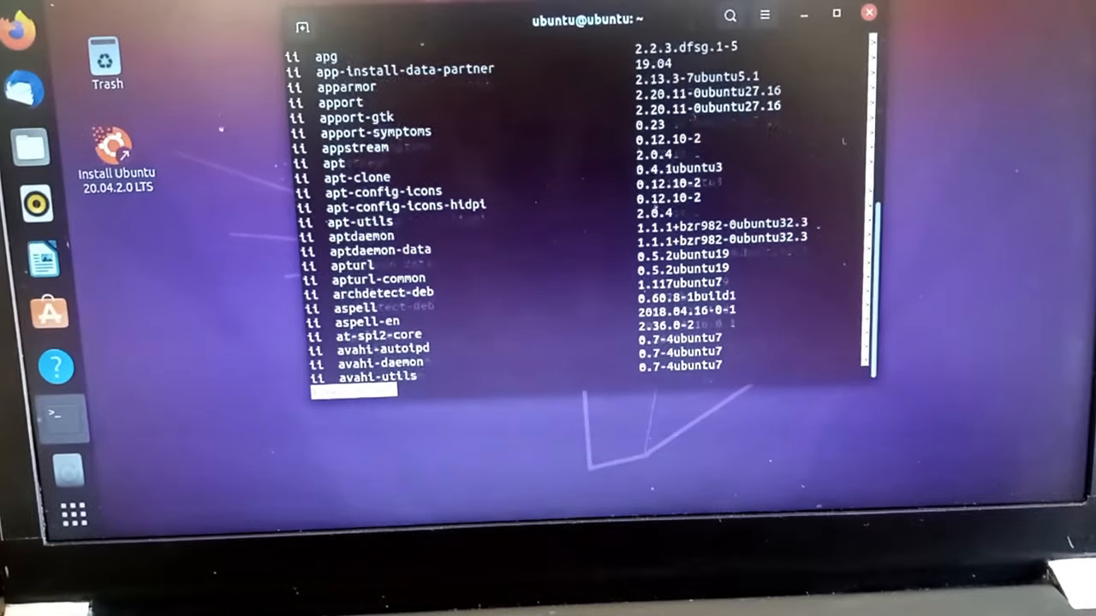
{"action": "scroll", "scroll_direction": "down", "scroll_amount": 3}
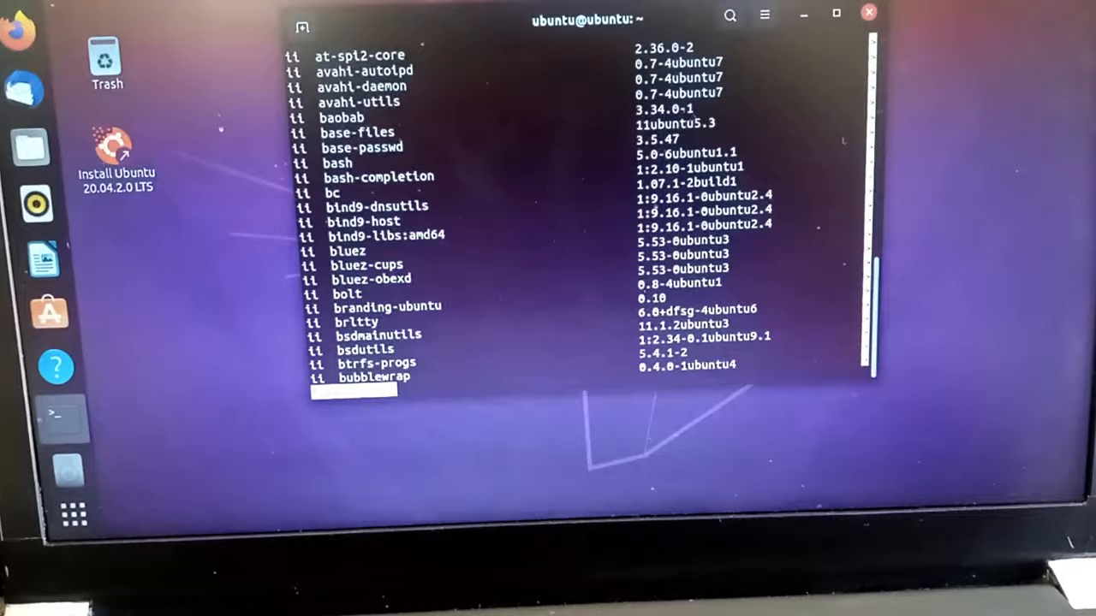
{"action": "scroll", "scroll_direction": "down", "scroll_amount": 3}
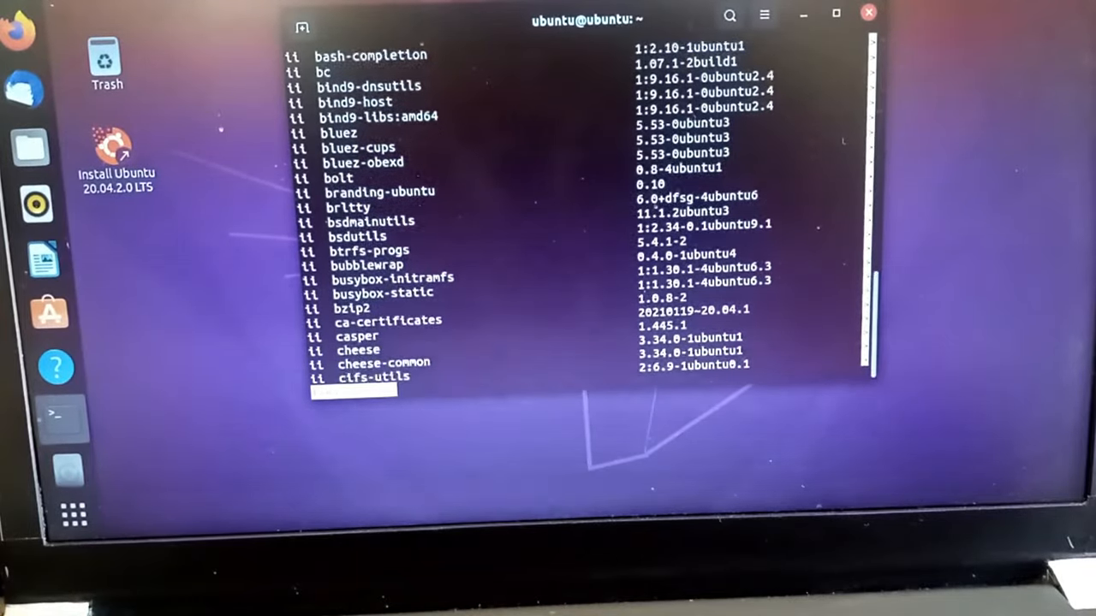
{"action": "scroll", "scroll_direction": "down", "scroll_amount": 3}
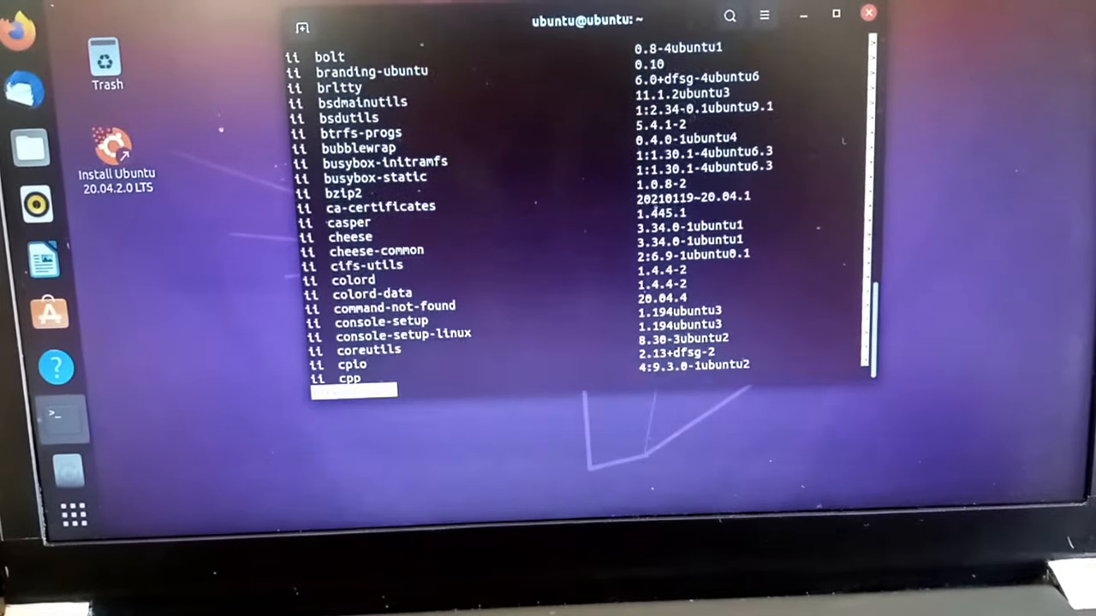
{"action": "scroll", "scroll_direction": "down", "scroll_amount": 3}
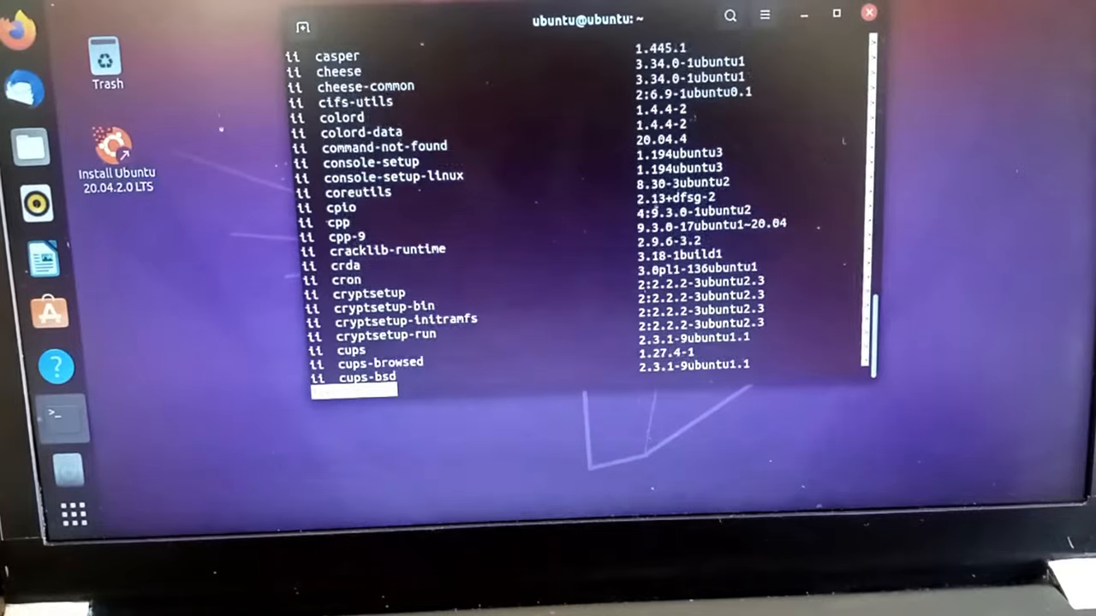
{"action": "scroll", "scroll_direction": "down", "scroll_amount": 3}
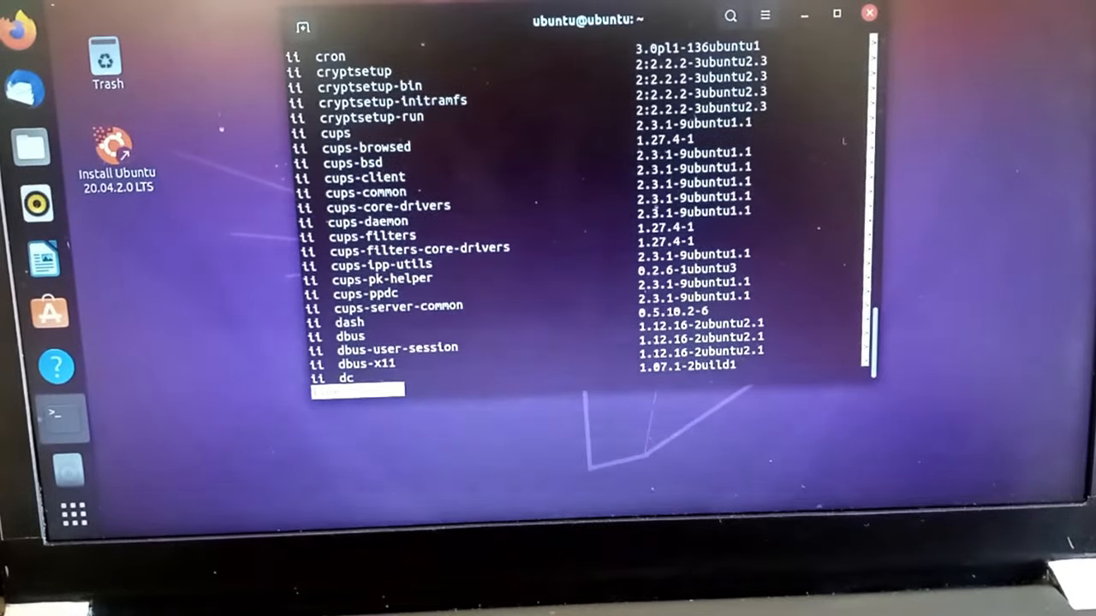
{"action": "scroll", "scroll_direction": "down", "scroll_amount": 3}
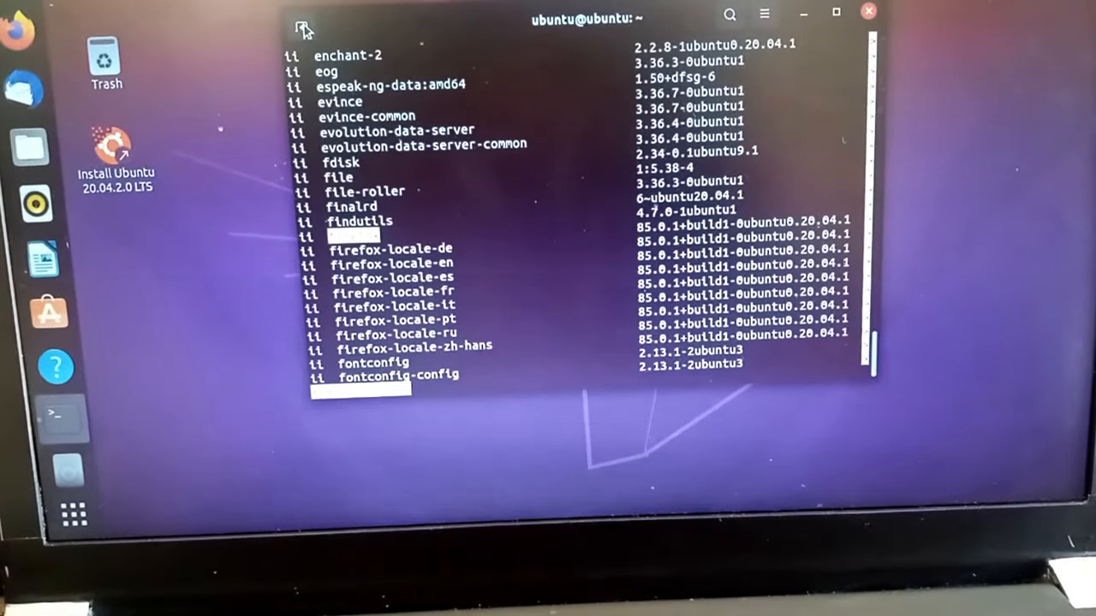
{"action": "left_click", "coordinate": [301, 28]}
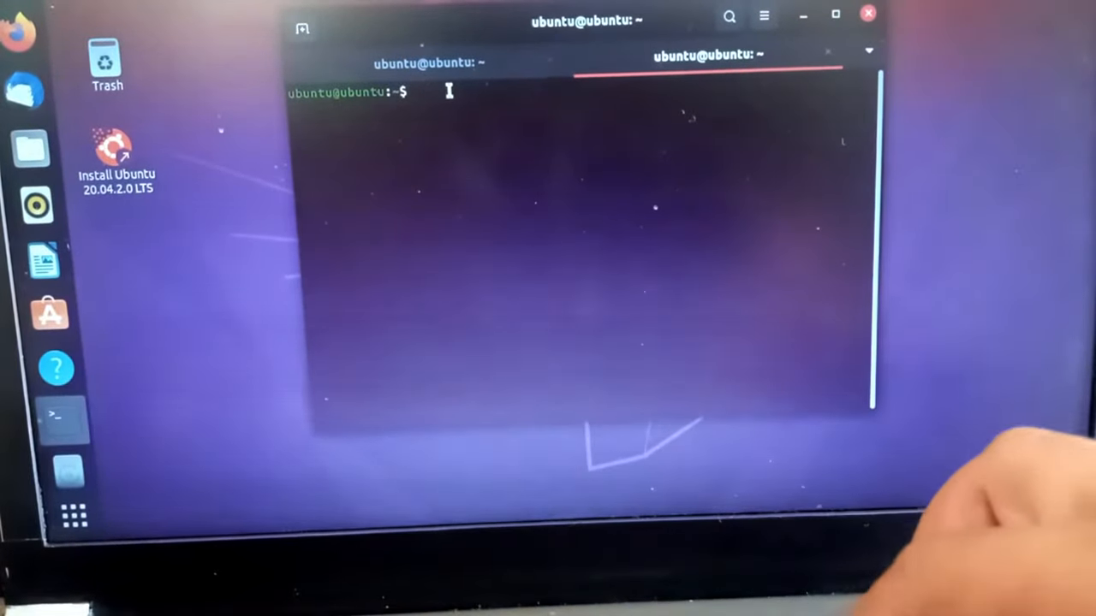
Step: Run sudo apt-get remove firefox and confirm the removal with y
{"action": "type", "text": "sudo"}
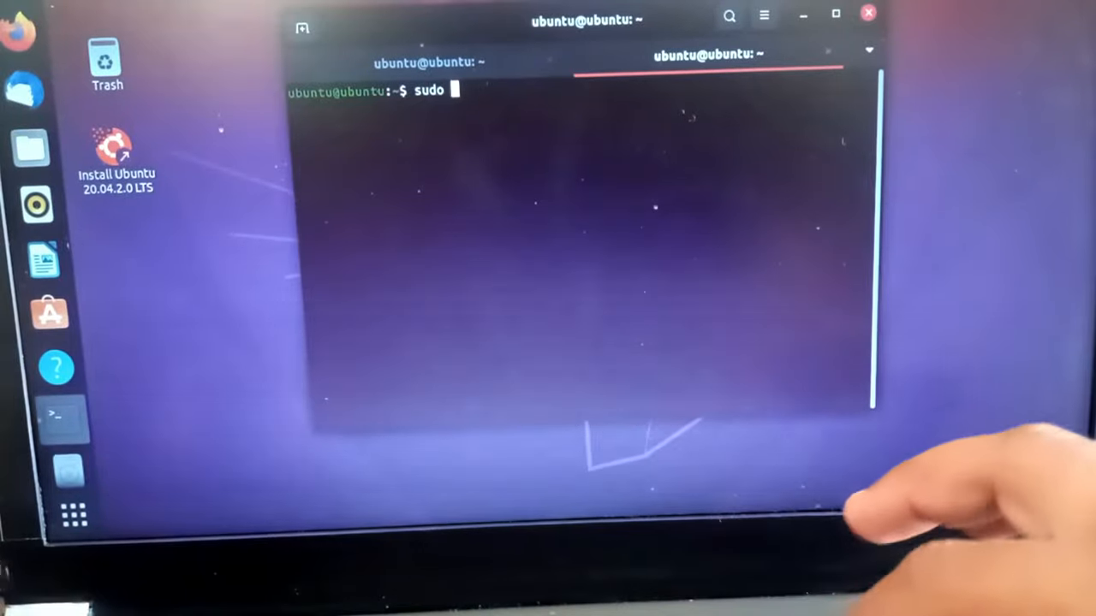
{"action": "type", "text": "apt-"}
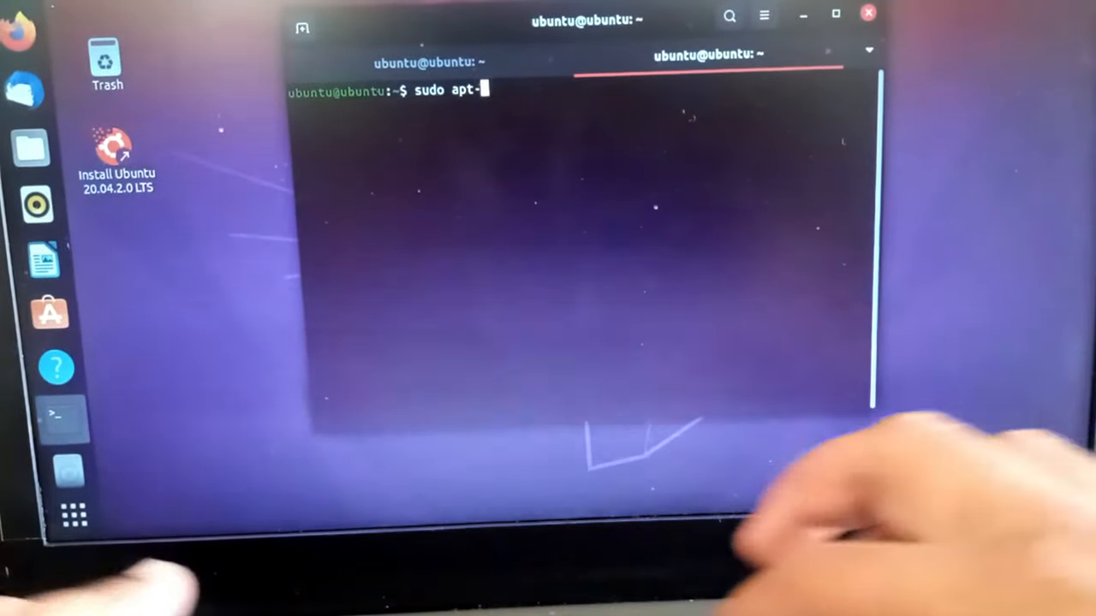
{"action": "type", "text": "get"}
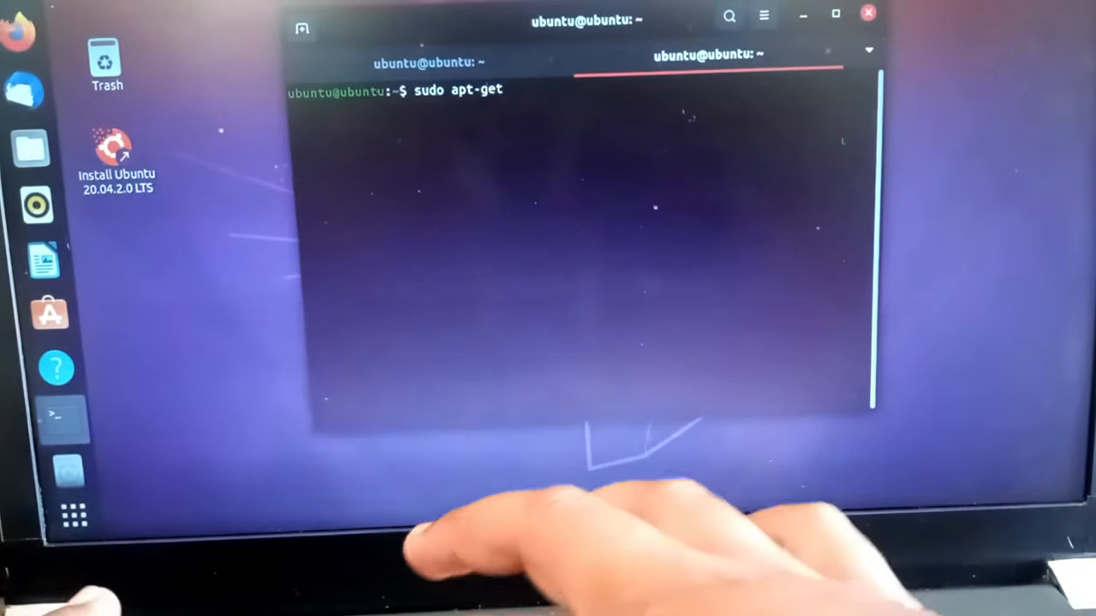
{"action": "type", "text": "remove"}
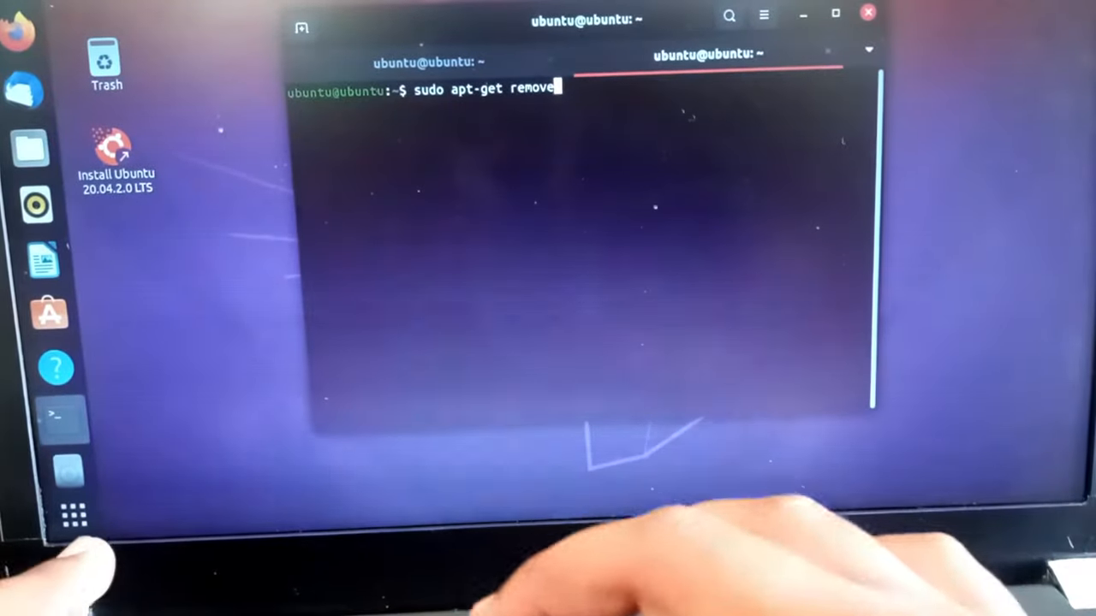
{"action": "type", "text": "firefox"}
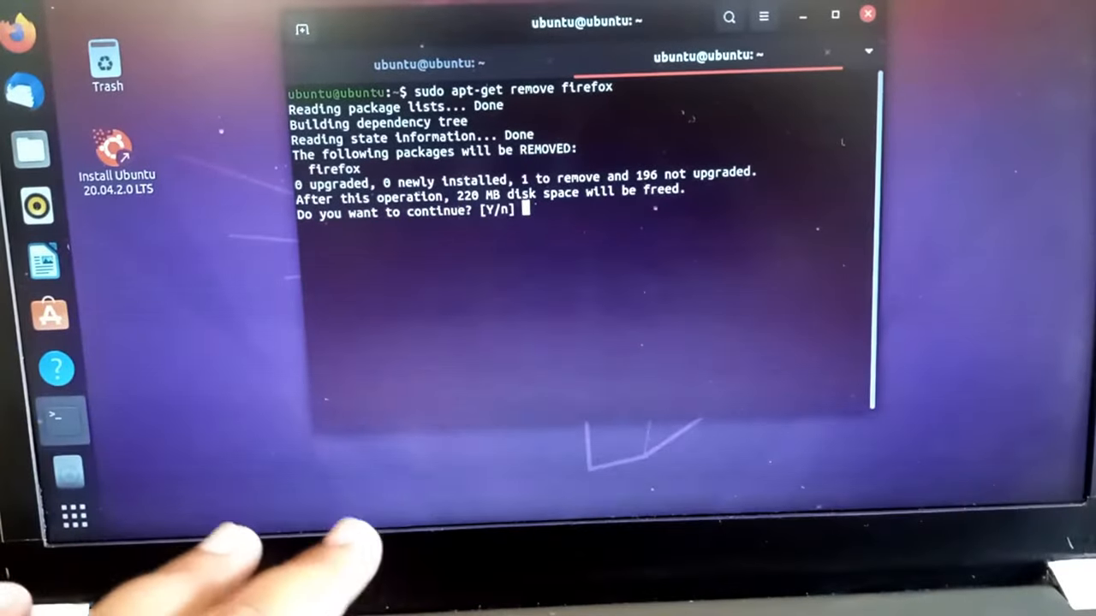
{"action": "type", "text": "y"}
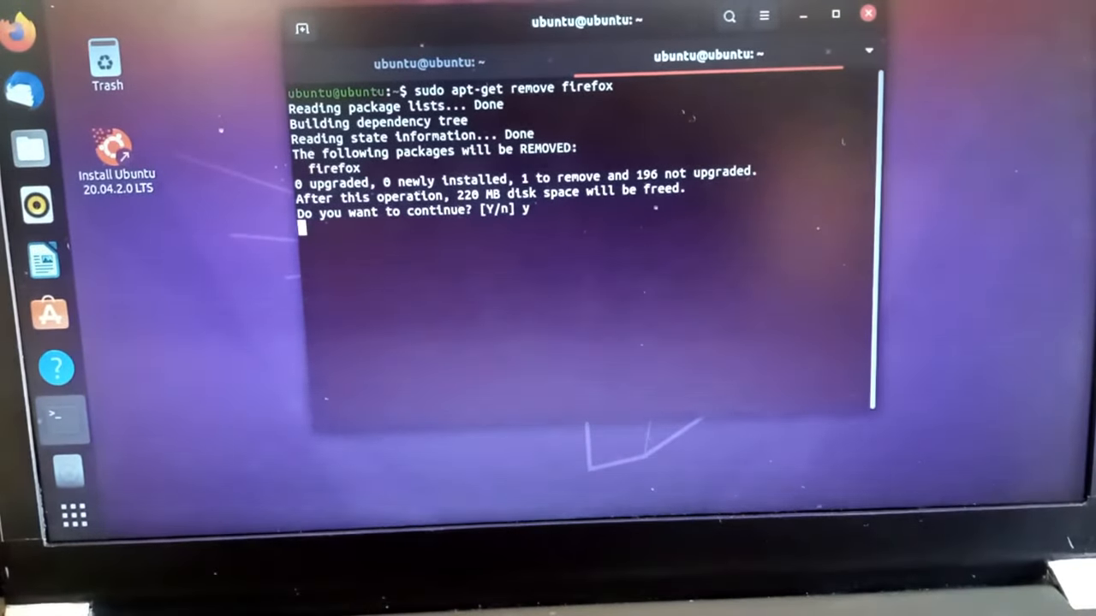
{"action": "key", "text": "Return"}
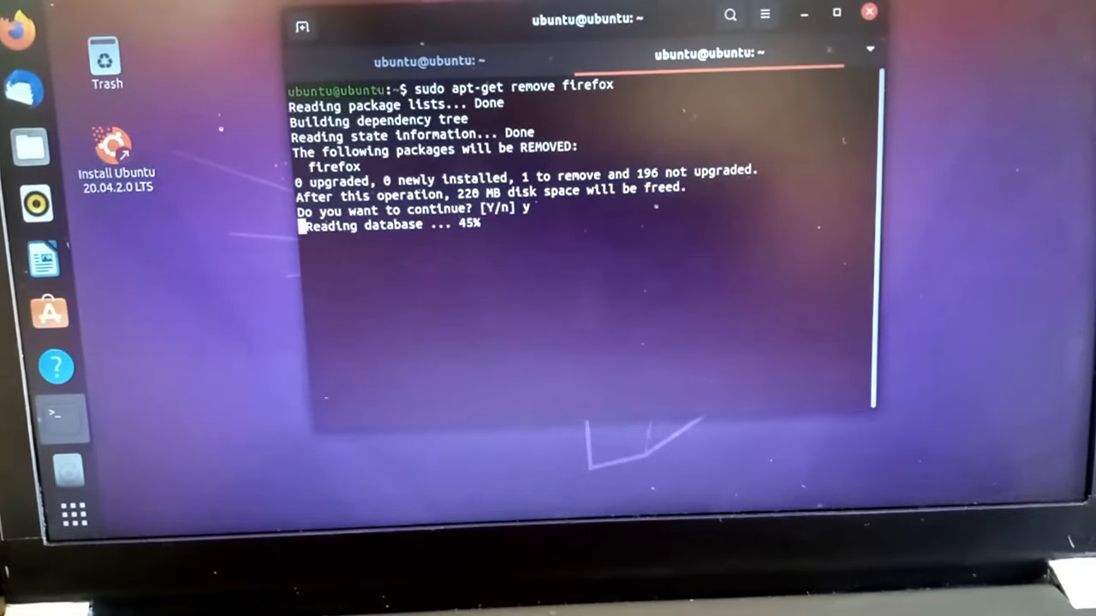